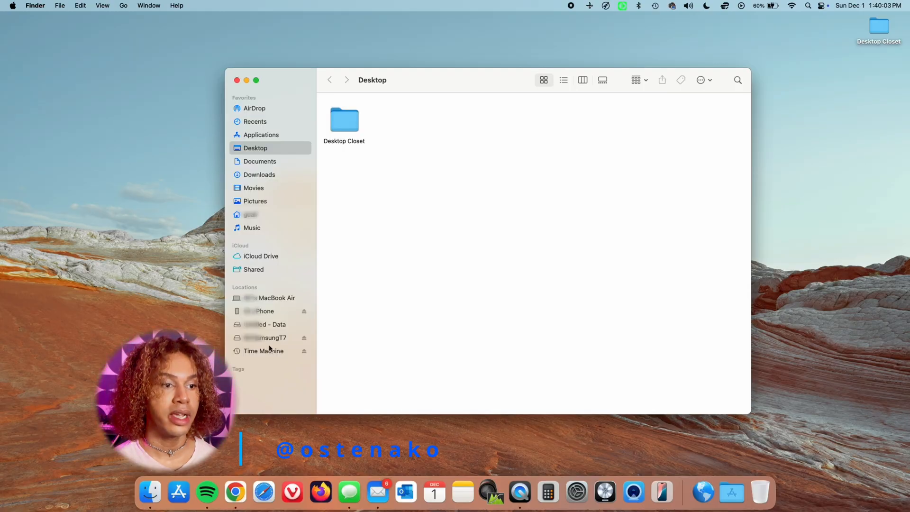
{"action": "mouse_move", "coordinate": [284, 339]}
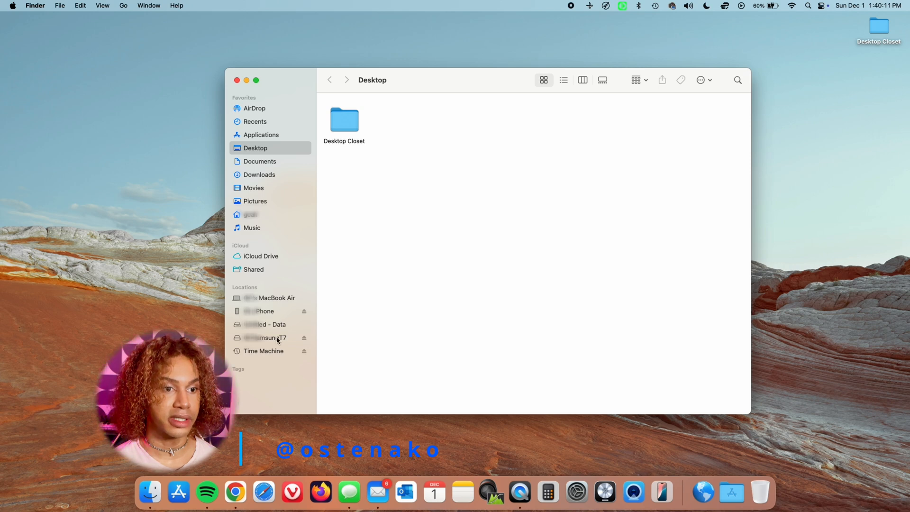
- Show the Samsung T7 drive's folders, such as Downloads, Music and PHOTOS ONLY!, in Finder
{"action": "left_click", "coordinate": [265, 337]}
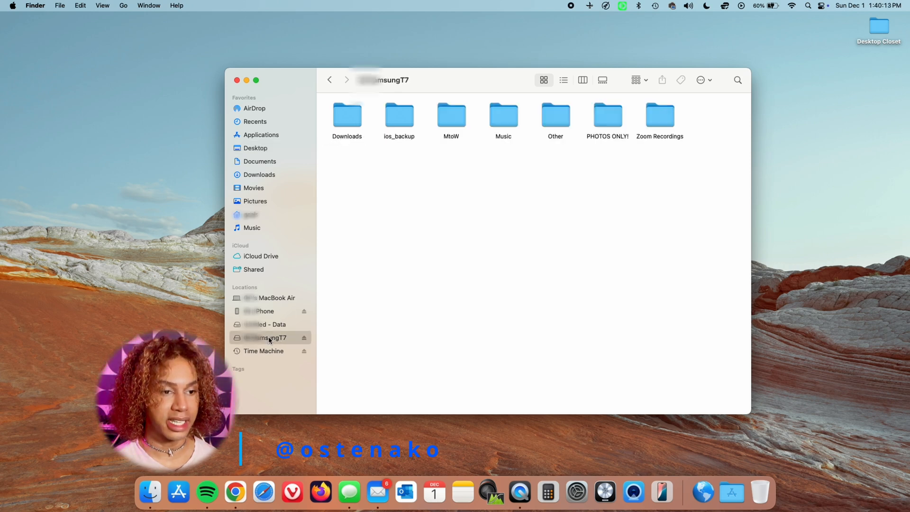
{"action": "left_click", "coordinate": [34, 5]}
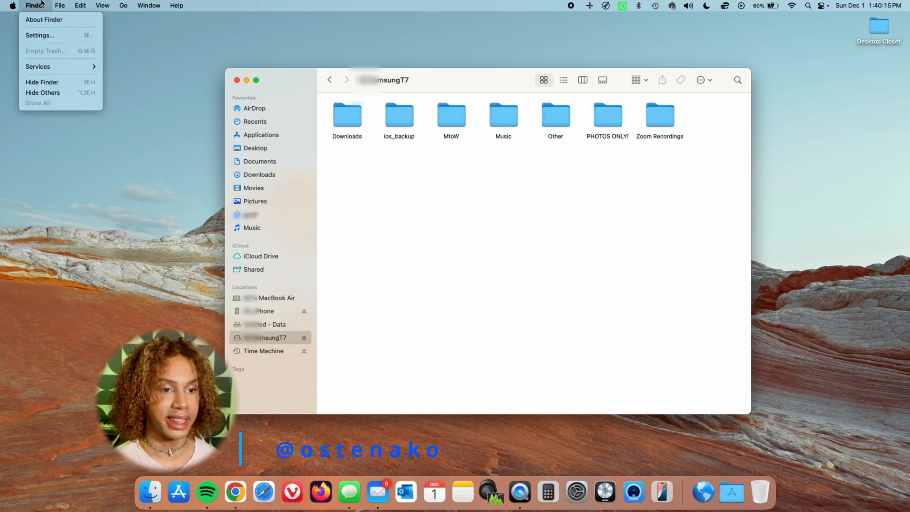
{"action": "mouse_move", "coordinate": [43, 35]}
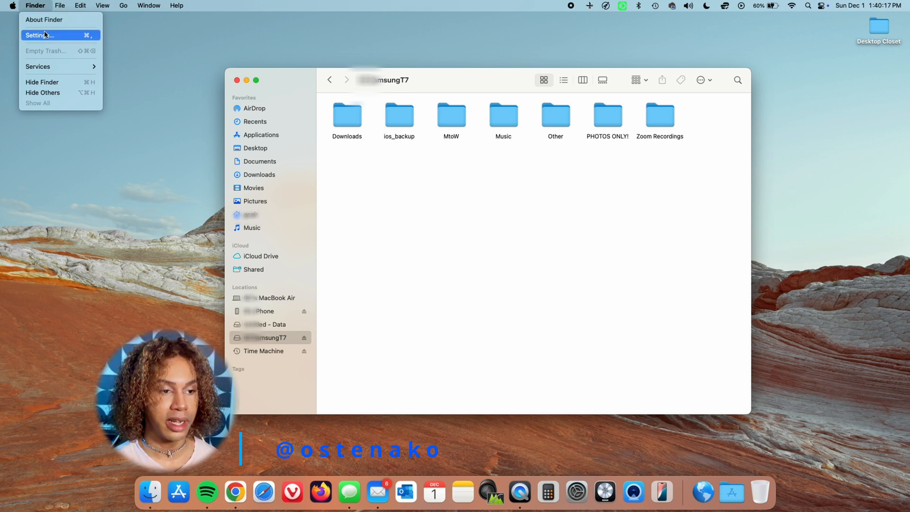
{"action": "mouse_move", "coordinate": [70, 39]}
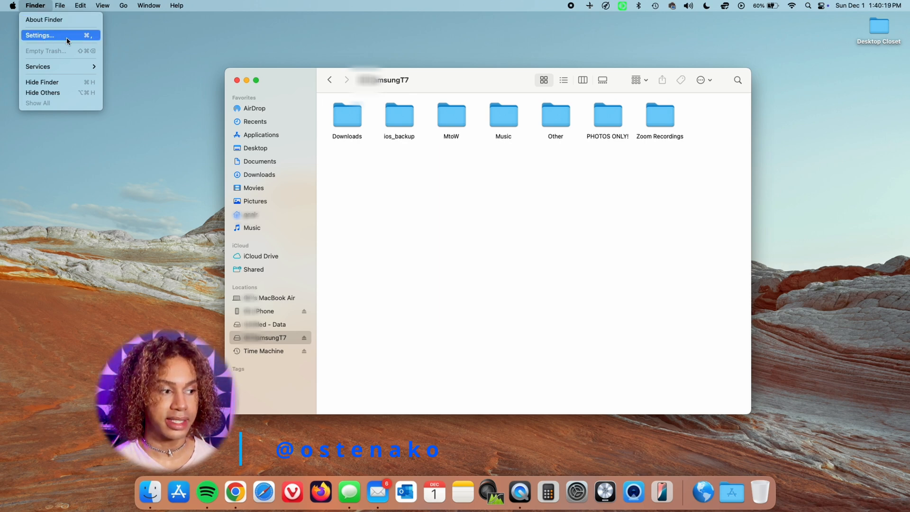
{"action": "left_click", "coordinate": [39, 34]}
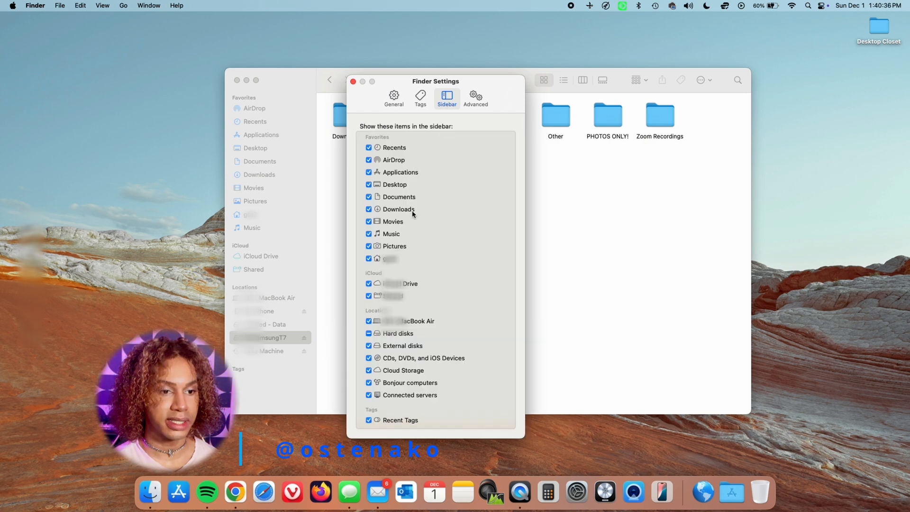
{"action": "mouse_move", "coordinate": [388, 383]}
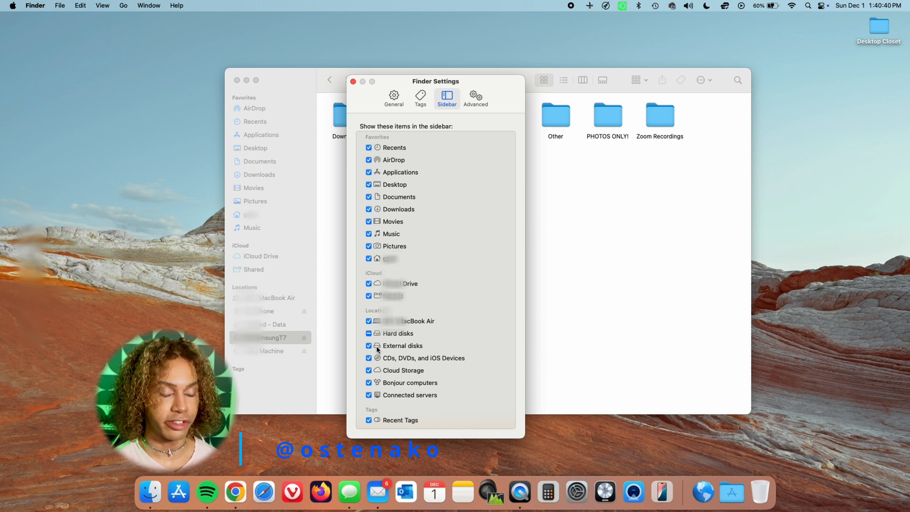
{"action": "left_click", "coordinate": [383, 99]}
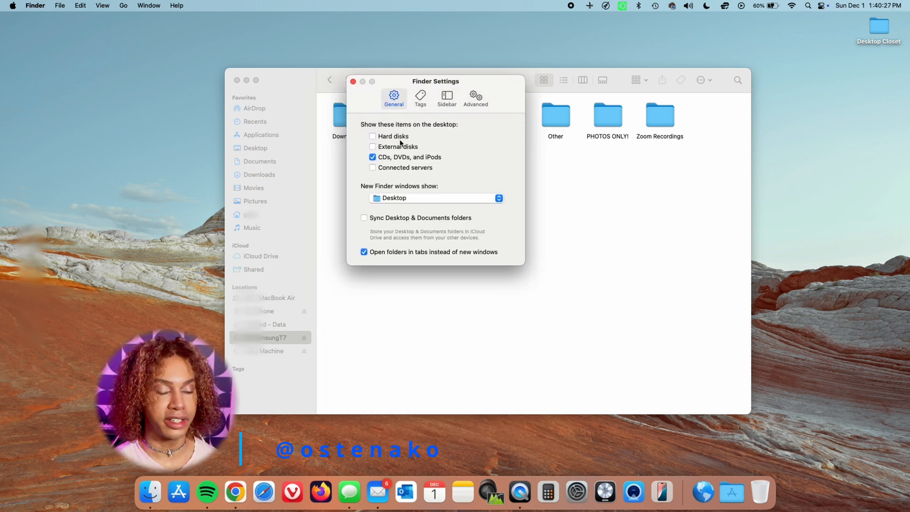
{"action": "left_click", "coordinate": [372, 146]}
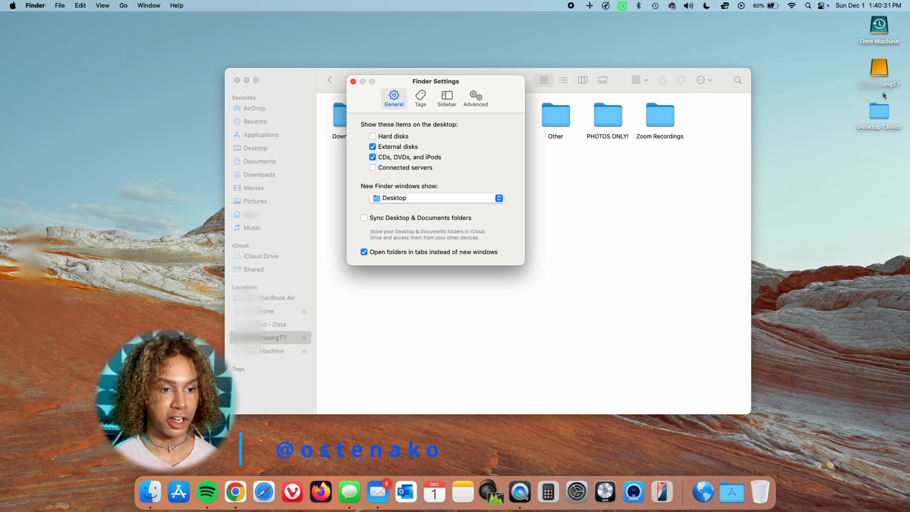
{"action": "left_click", "coordinate": [372, 146]}
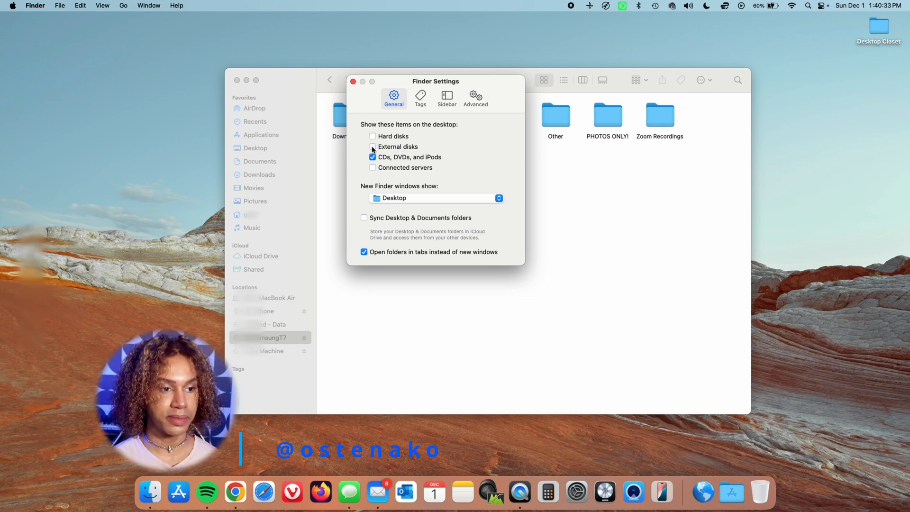
{"action": "left_click", "coordinate": [354, 81]}
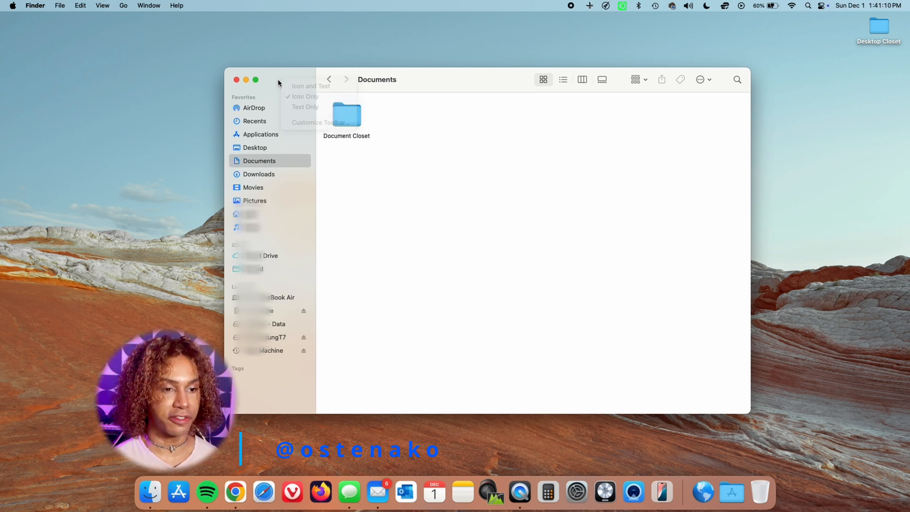
- Open a new Finder window from the dock and show the Samsung T7 drive in it
{"action": "right_click", "coordinate": [149, 493]}
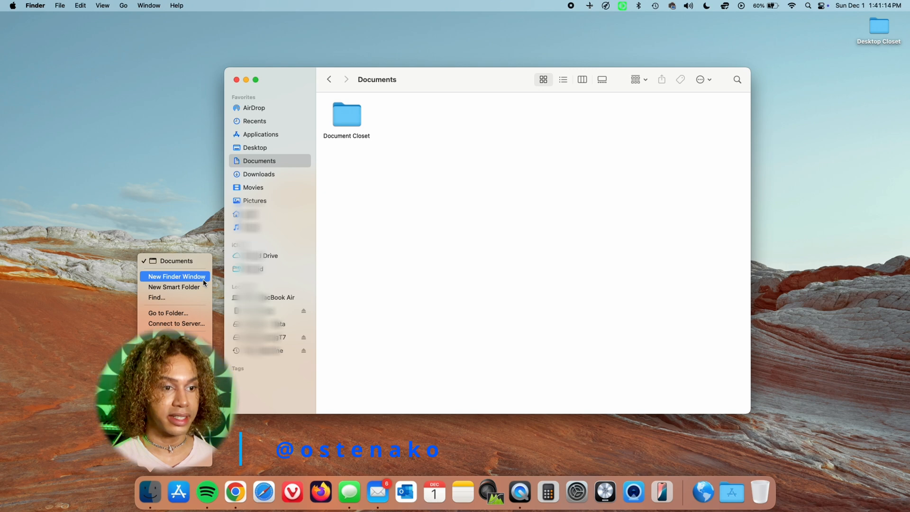
{"action": "left_click", "coordinate": [174, 276]}
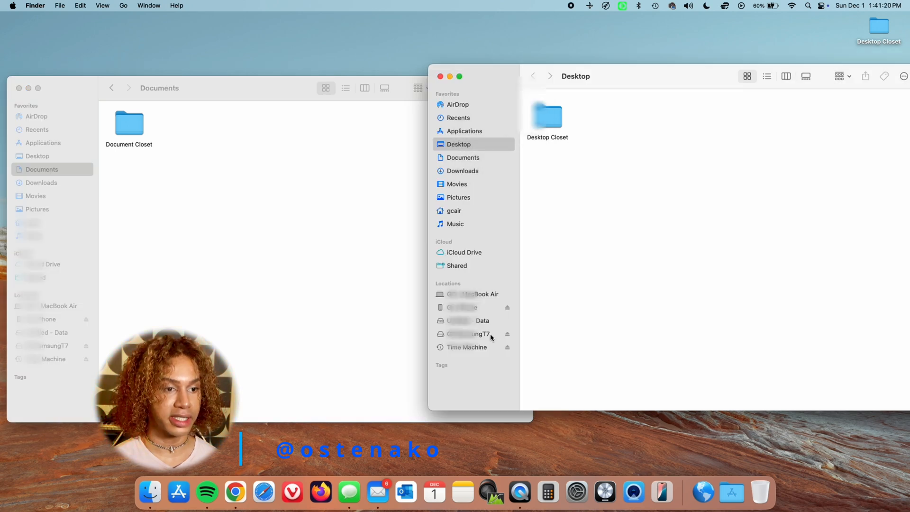
{"action": "left_click", "coordinate": [467, 334]}
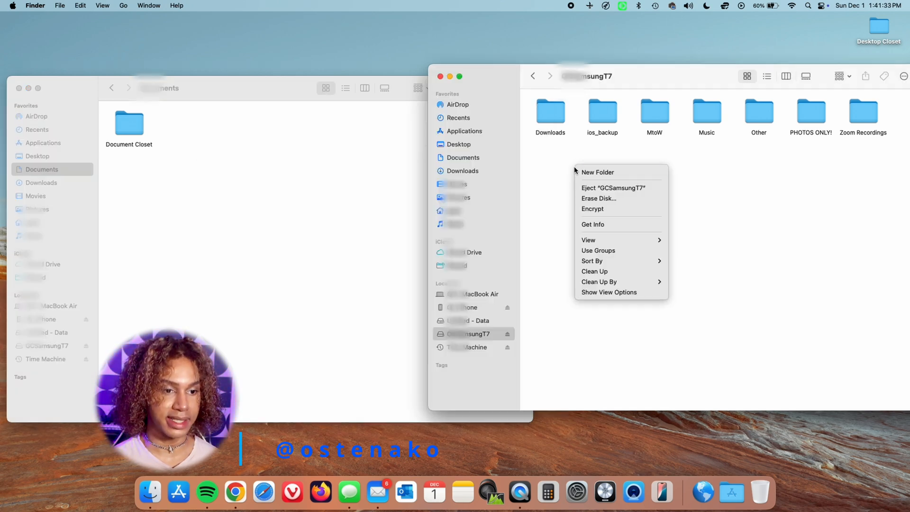
- Create a 'Documents SSD' folder on the external drive and select the Document Closet folder
{"action": "left_click", "coordinate": [598, 172]}
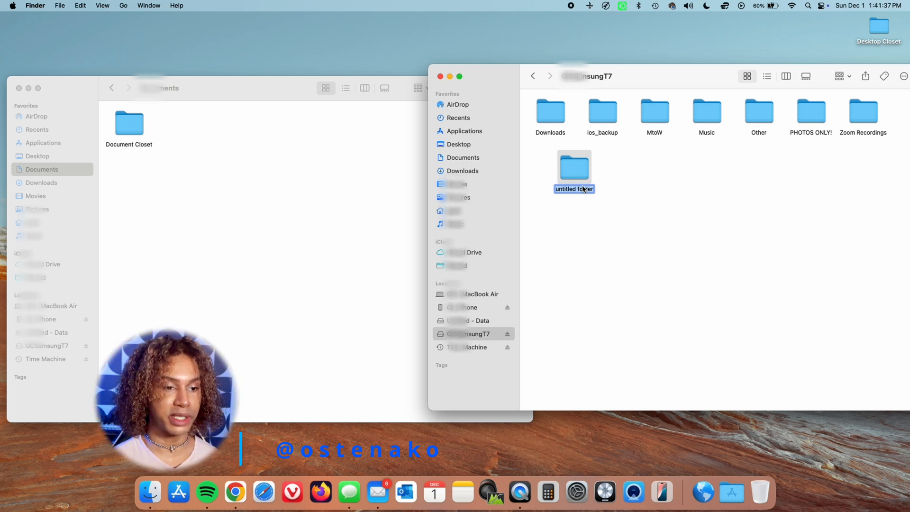
{"action": "type", "text": "DocumentS"}
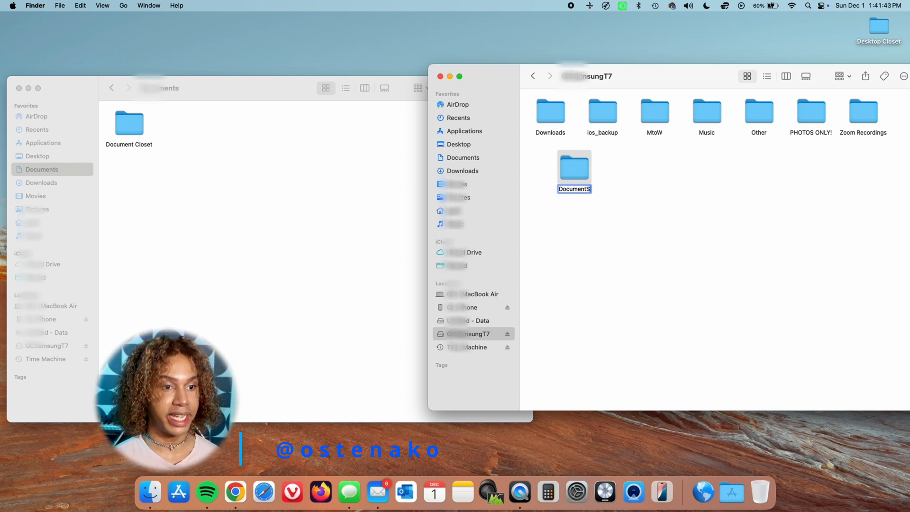
{"action": "type", "text": "Documents SSF"}
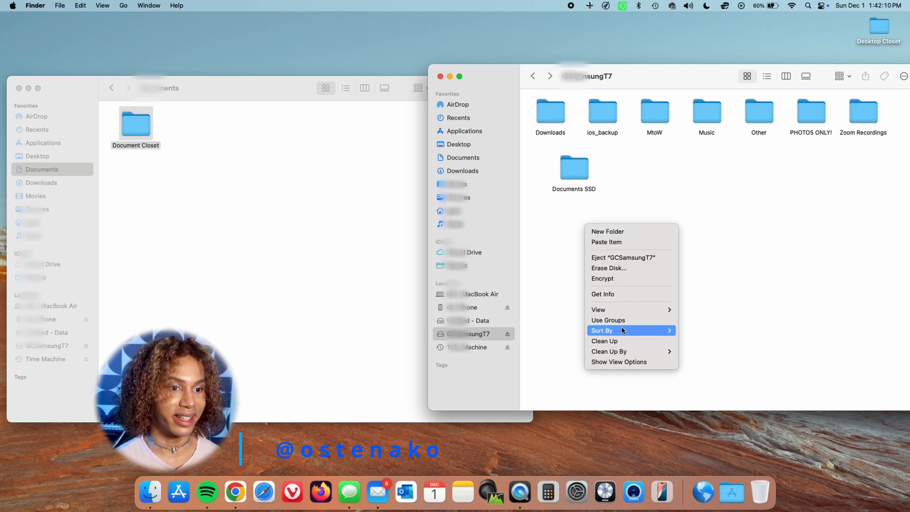
{"action": "mouse_move", "coordinate": [617, 341]}
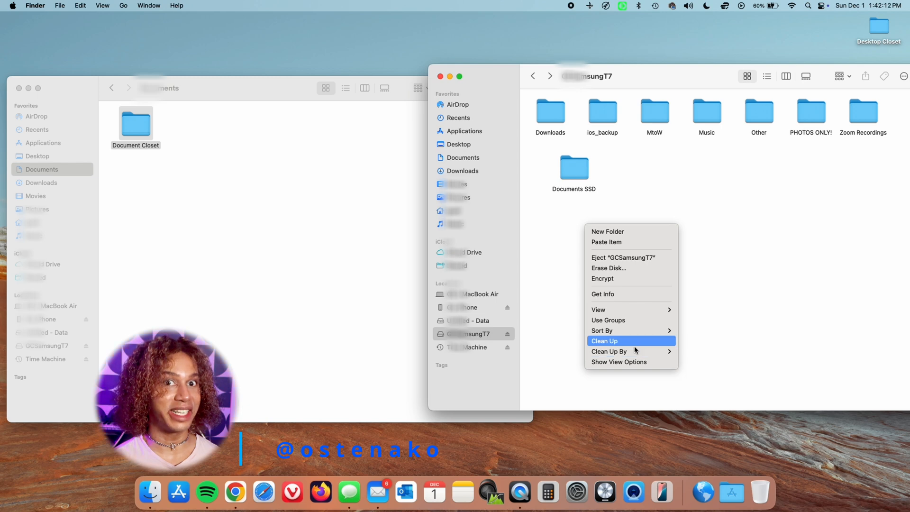
{"action": "mouse_move", "coordinate": [628, 351]}
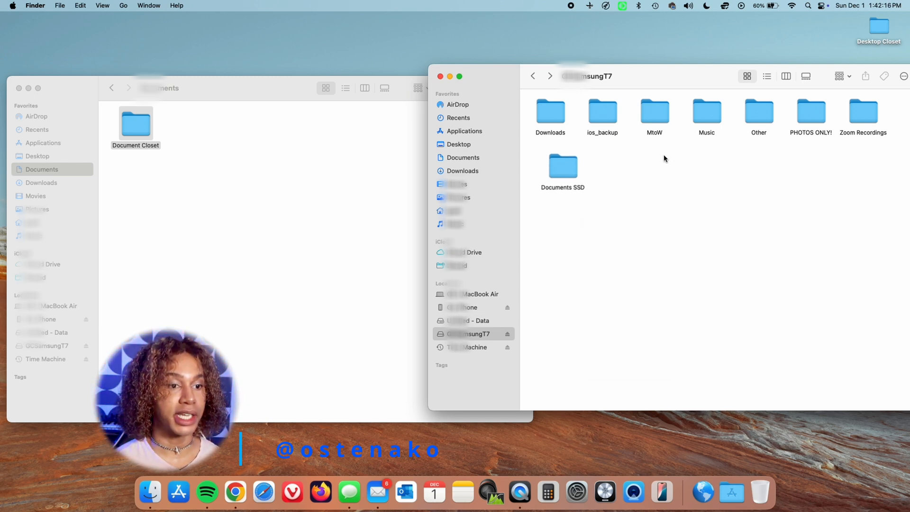
{"action": "left_click", "coordinate": [562, 166]}
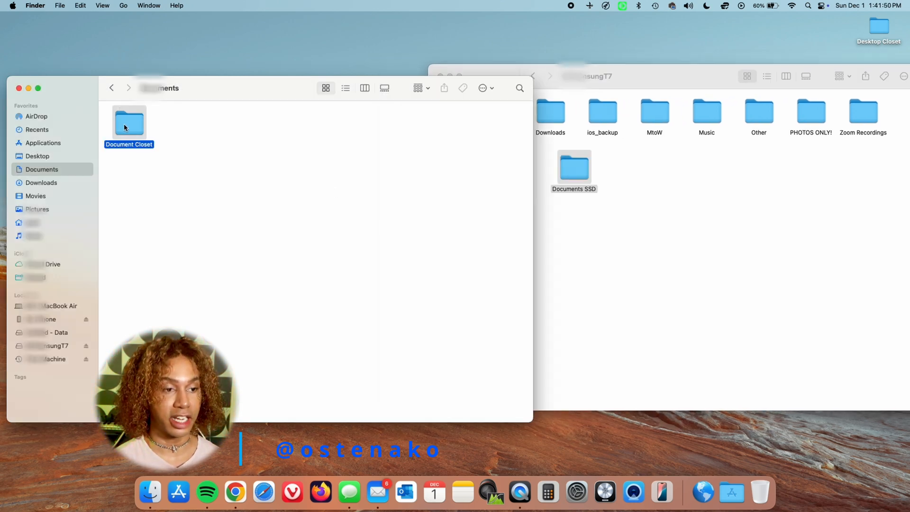
- Bring up the Document Closet folder's options, then close the Documents window
{"action": "right_click", "coordinate": [128, 124]}
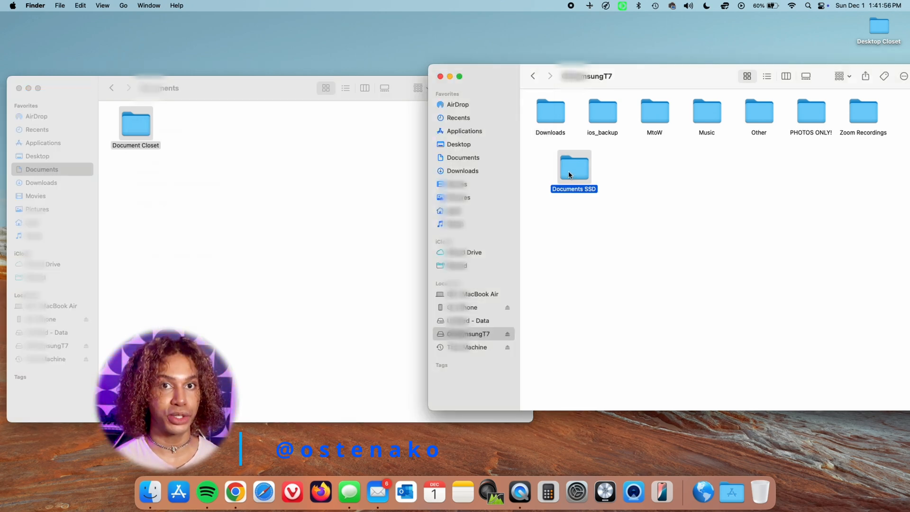
{"action": "mouse_move", "coordinate": [549, 209]}
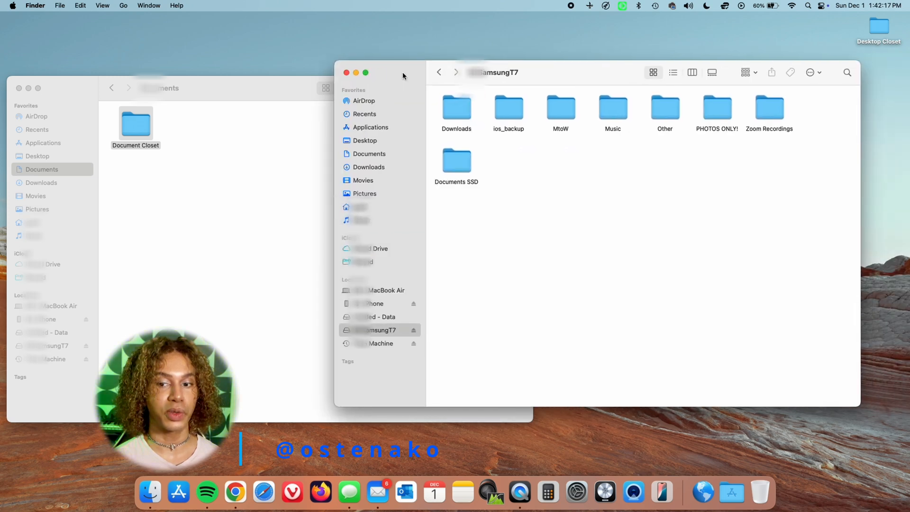
{"action": "mouse_move", "coordinate": [628, 295]}
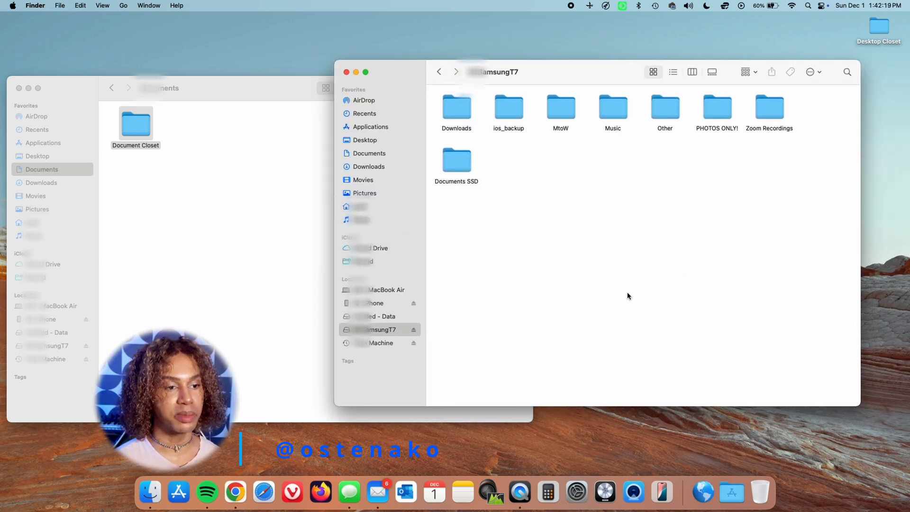
{"action": "mouse_move", "coordinate": [433, 251]}
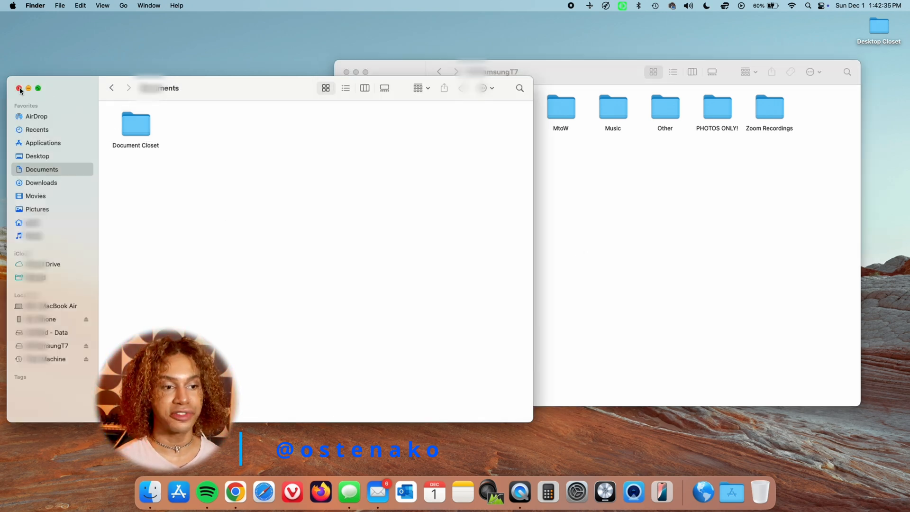
{"action": "left_click", "coordinate": [19, 88]}
{"action": "type", "text": "free broswer"}
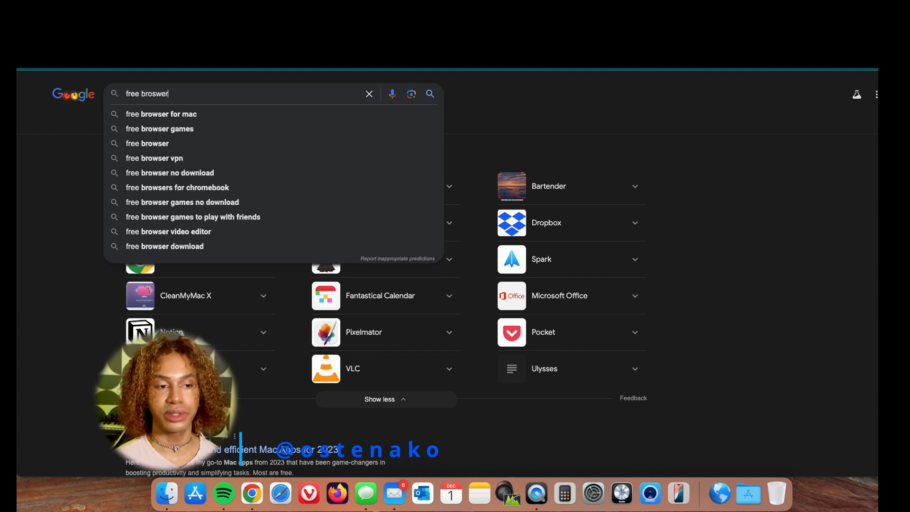
- Search Google for free browsers and download Opera GX from Opera's website
{"action": "key", "text": "Enter"}
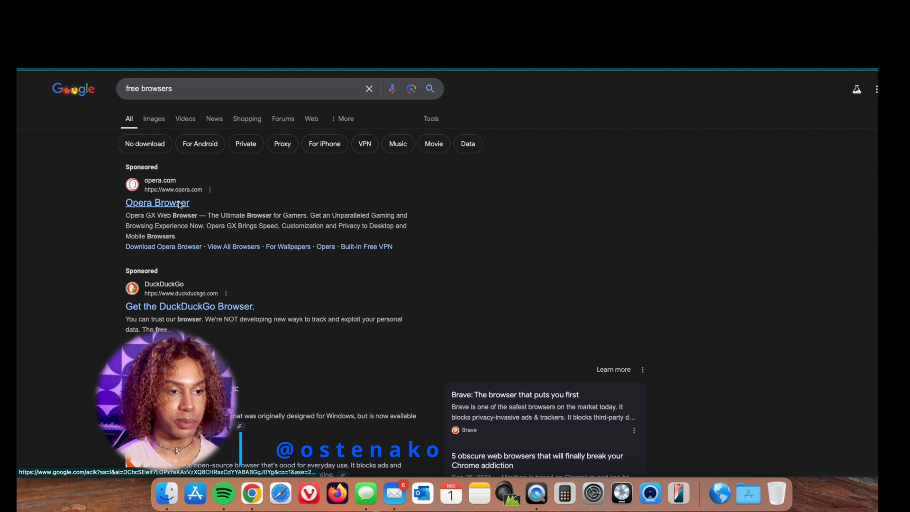
{"action": "left_click", "coordinate": [157, 203]}
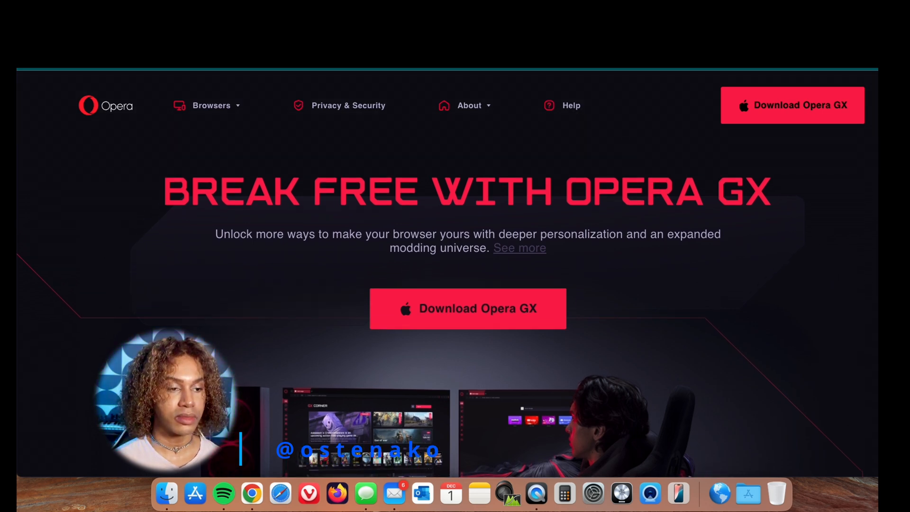
{"action": "left_click", "coordinate": [468, 309]}
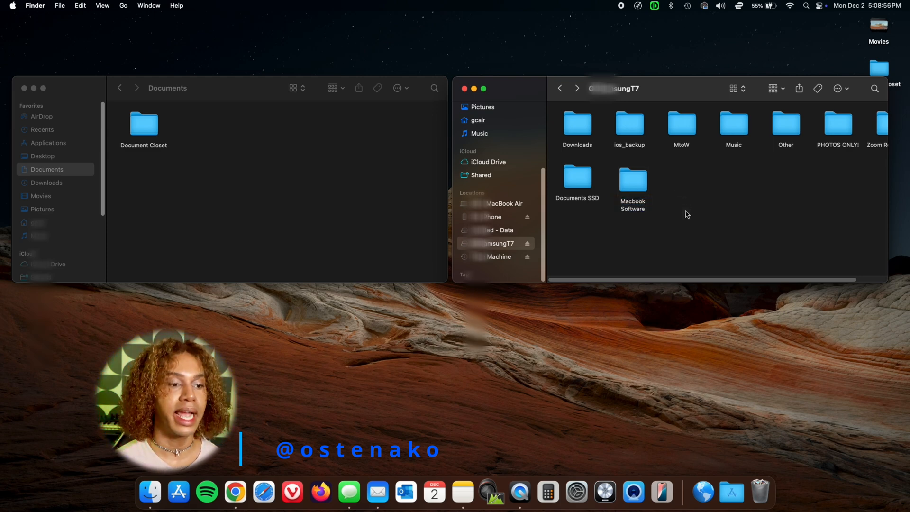
- Clean up the drive's icons and copy Opera GX from Applications into Macbook Software
{"action": "right_click", "coordinate": [688, 214]}
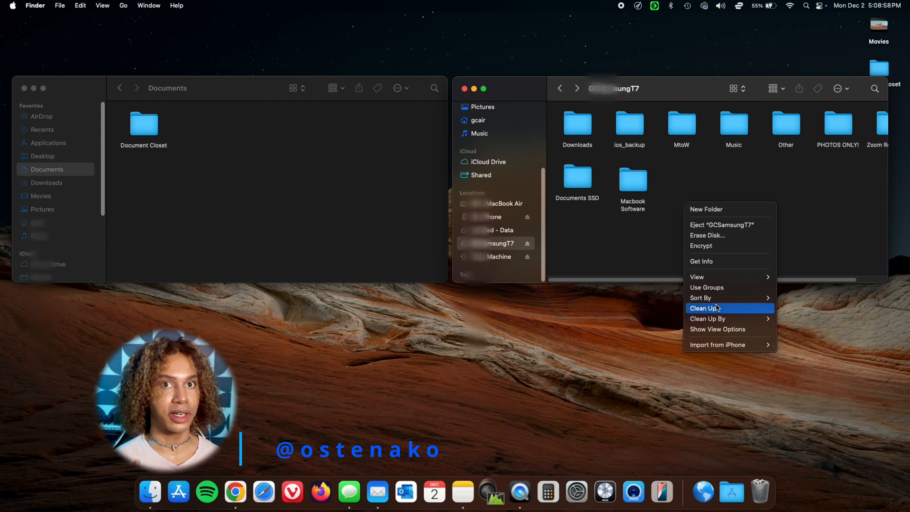
{"action": "left_click", "coordinate": [704, 308]}
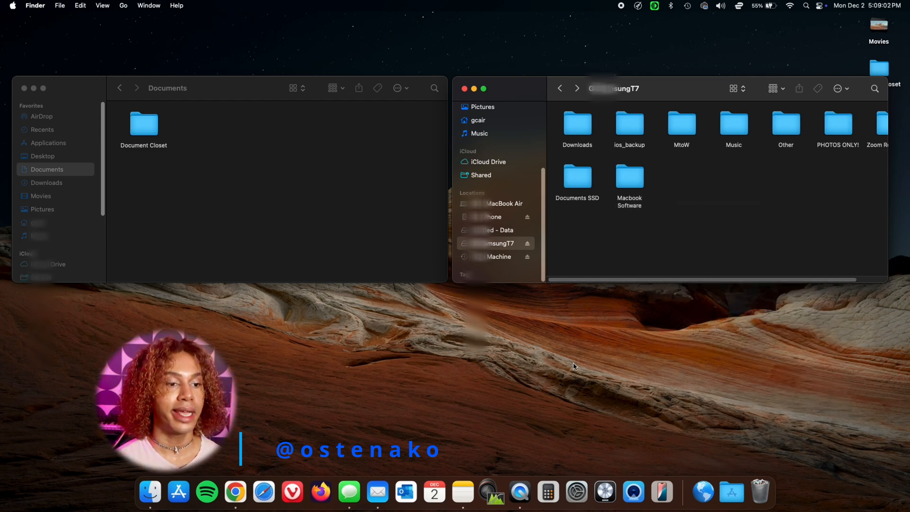
{"action": "mouse_move", "coordinate": [842, 258]}
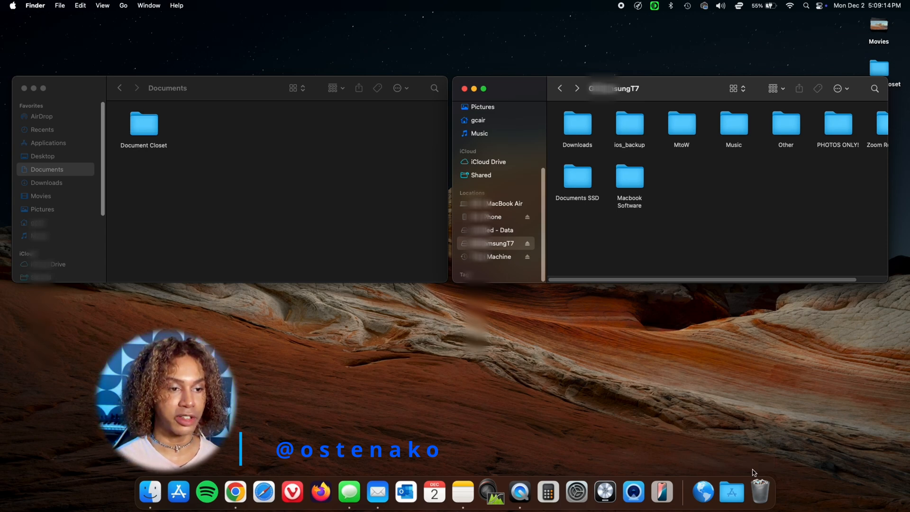
{"action": "left_click", "coordinate": [732, 492]}
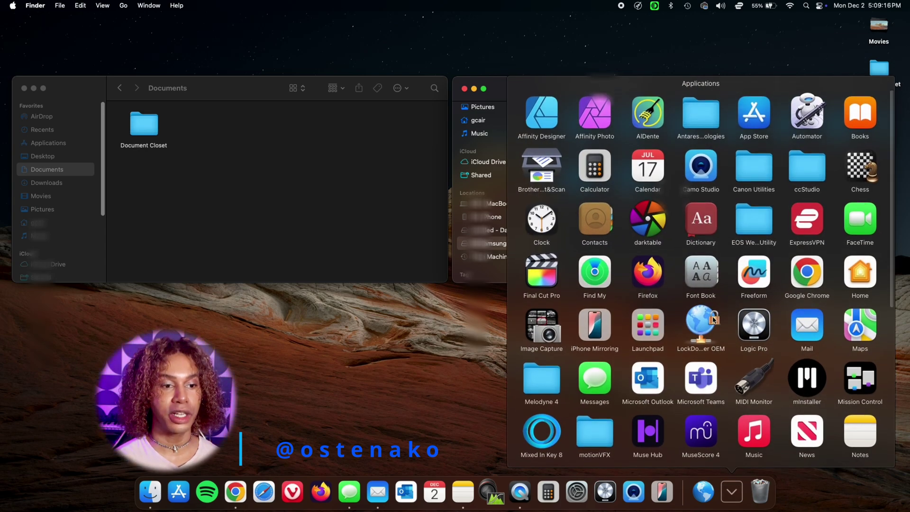
{"action": "scroll", "scroll_direction": "down", "scroll_amount": 3}
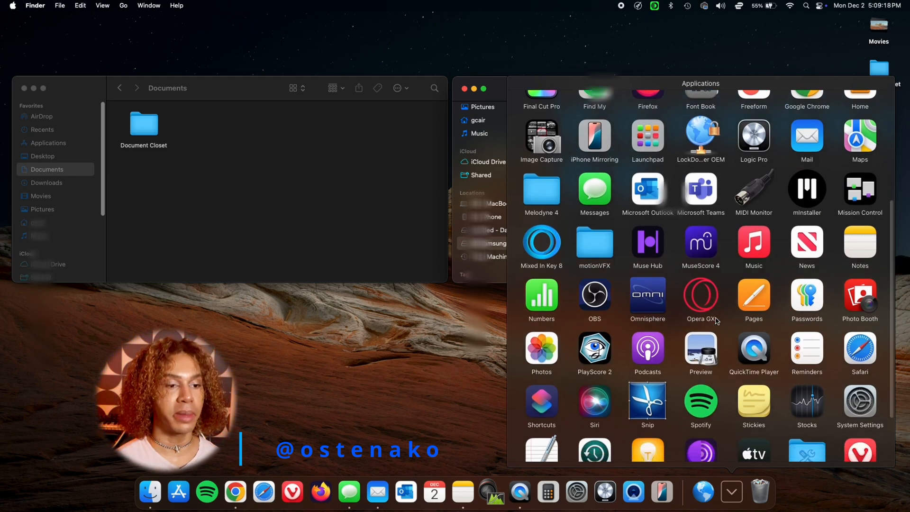
{"action": "scroll", "scroll_direction": "down", "scroll_amount": 3}
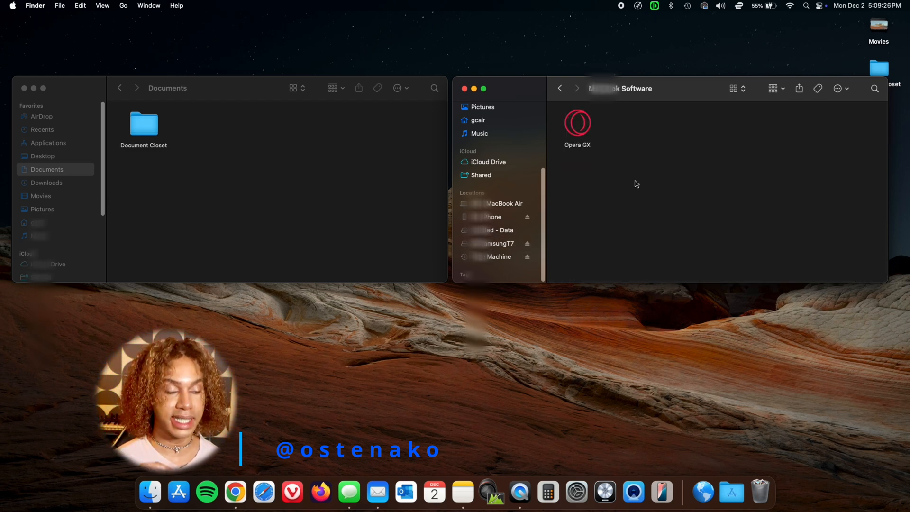
{"action": "left_click", "coordinate": [578, 122]}
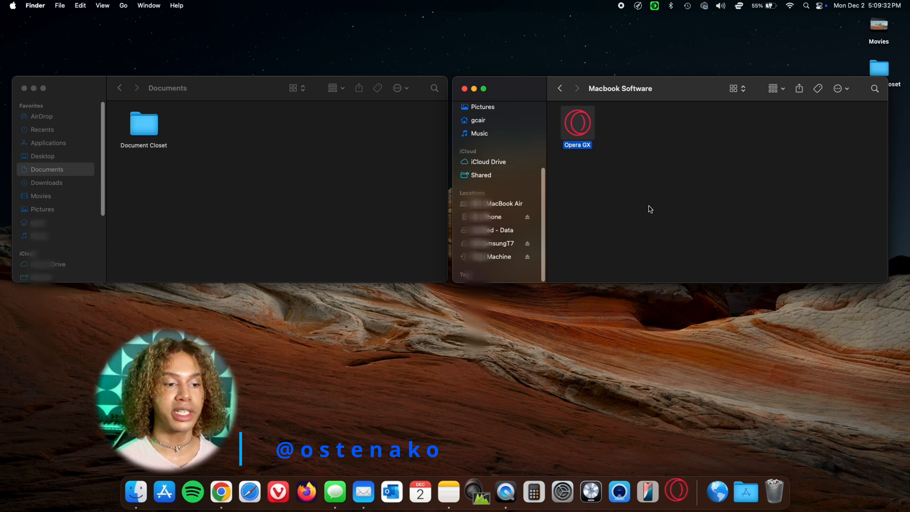
- Launch Opera GX from the external drive's copy, view its start page, then quit it
{"action": "double_click", "coordinate": [577, 123]}
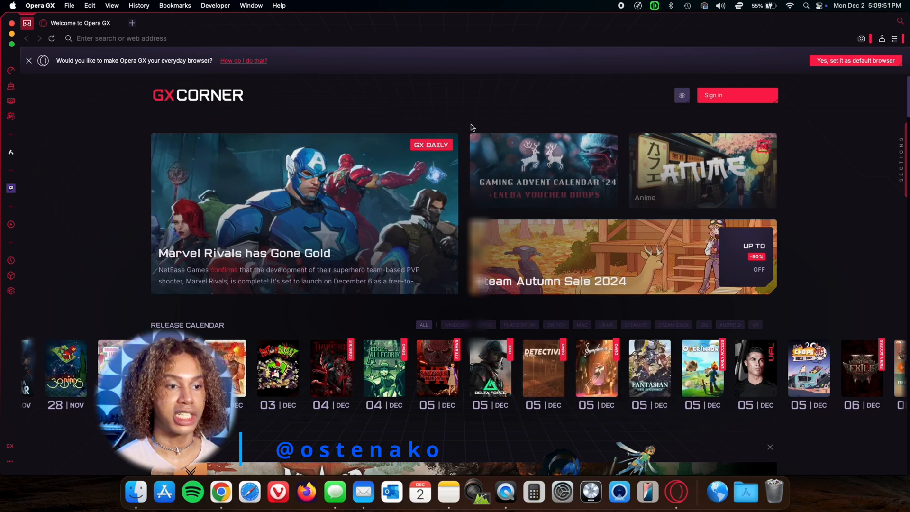
{"action": "left_click", "coordinate": [39, 5]}
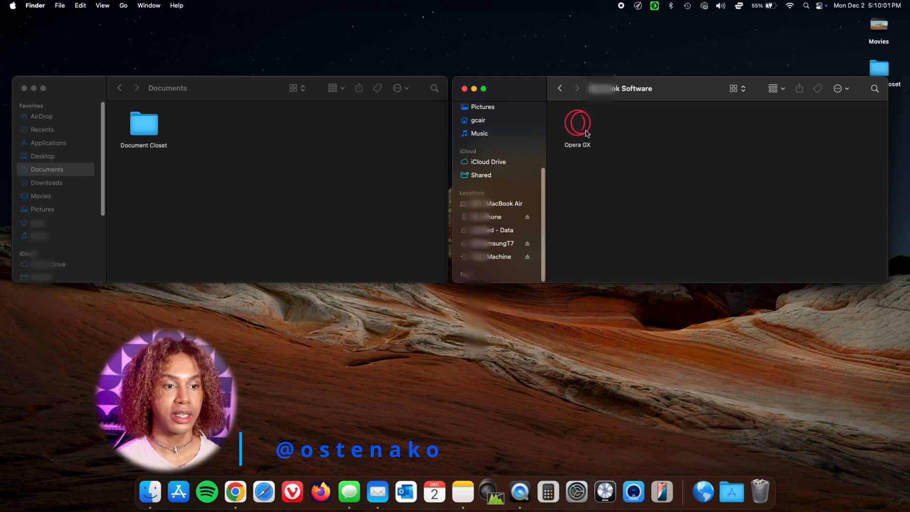
- Relaunch Opera GX from the Macbook Software folder on the Samsung drive
{"action": "left_click", "coordinate": [577, 123]}
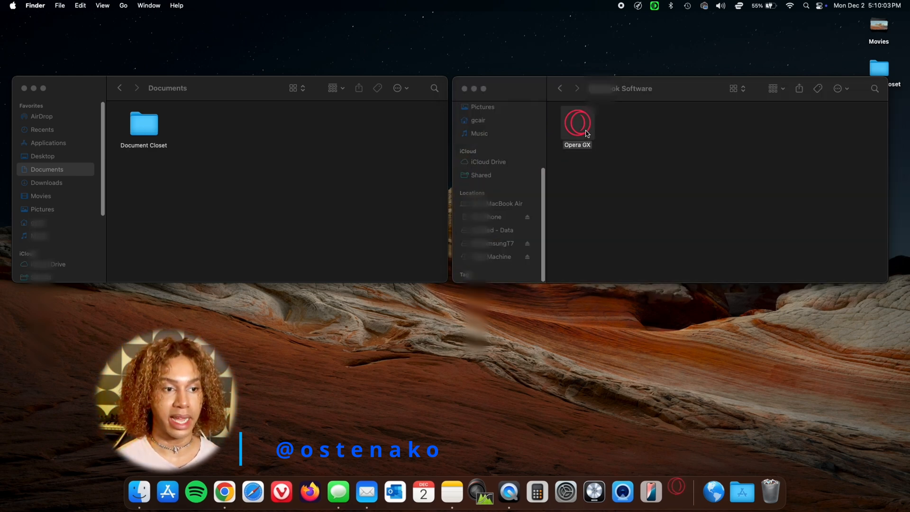
{"action": "double_click", "coordinate": [577, 121]}
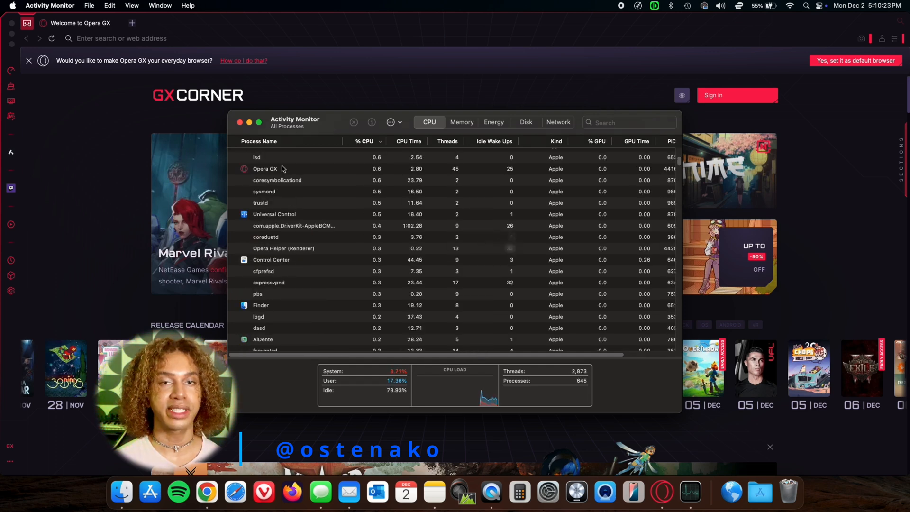
- Select the running Opera GX process in Activity Monitor's list
{"action": "left_click", "coordinate": [284, 168]}
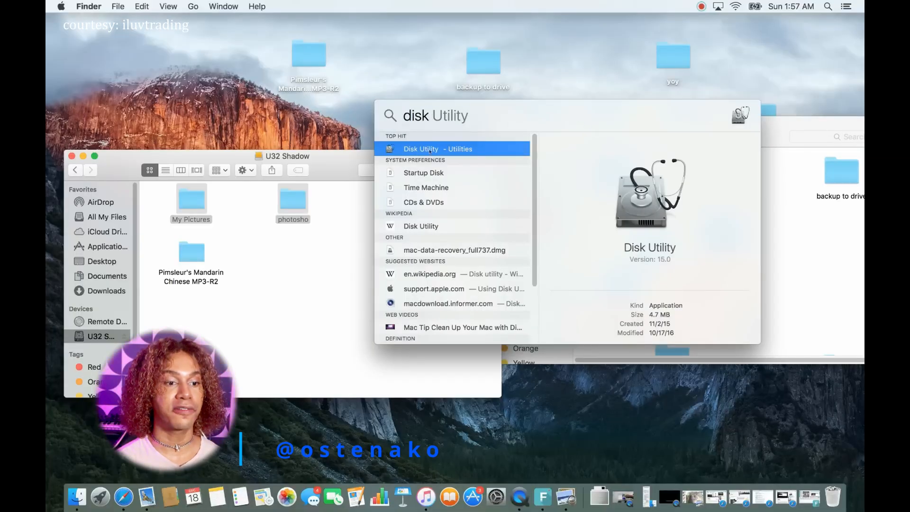
- Open Disk Utility and erase the U32 Shadow Media drive as ExFAT named u32
{"action": "left_click", "coordinate": [421, 149]}
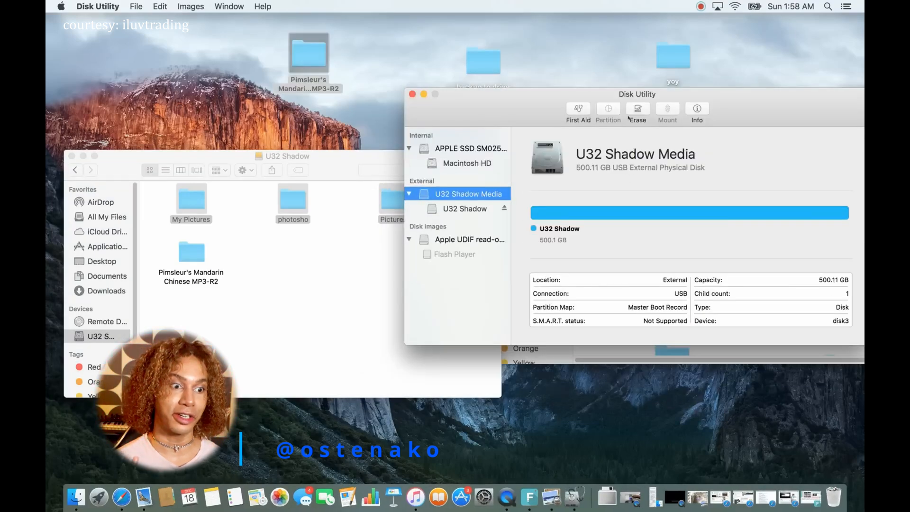
{"action": "left_click", "coordinate": [637, 109]}
{"action": "type", "text": "u32"}
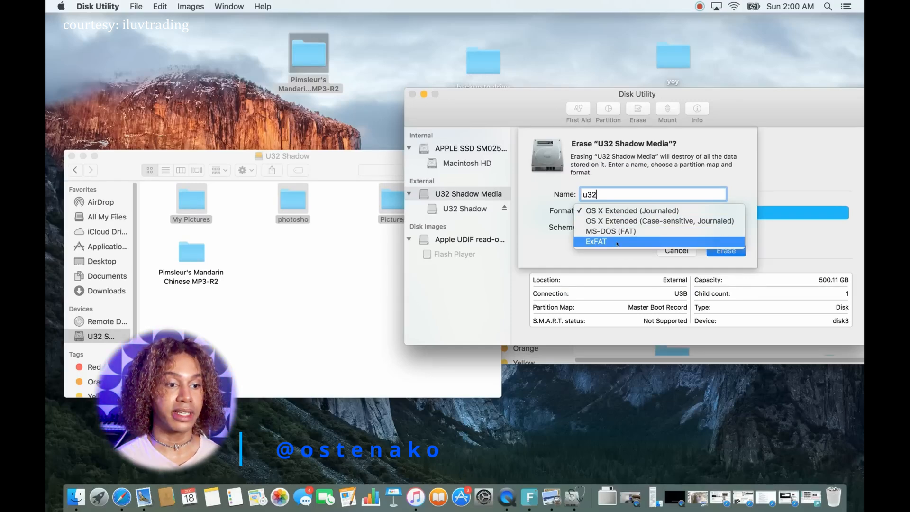
{"action": "left_click", "coordinate": [726, 251]}
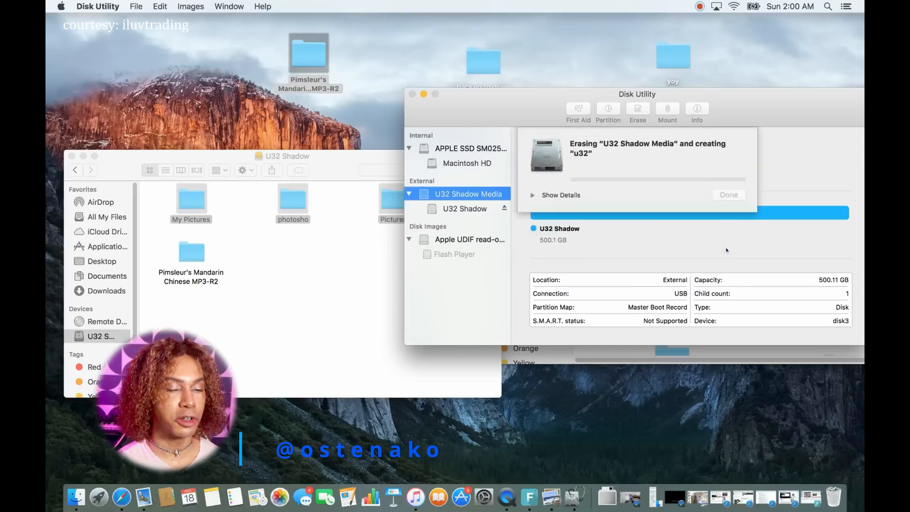